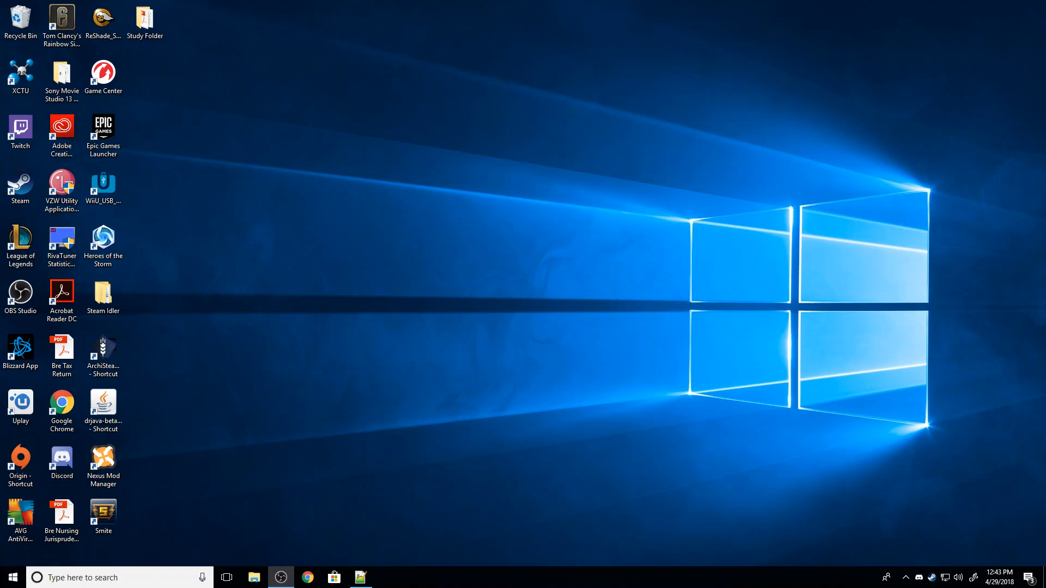
Open the Epic Games Launcher shortcut's properties and jump to its file location
click(103, 130)
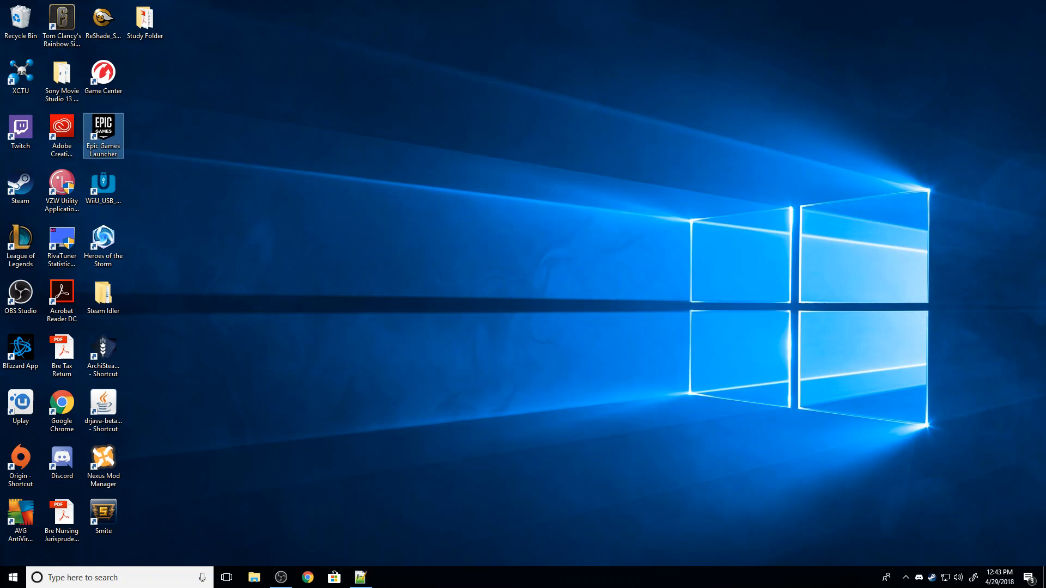
right_click(103, 135)
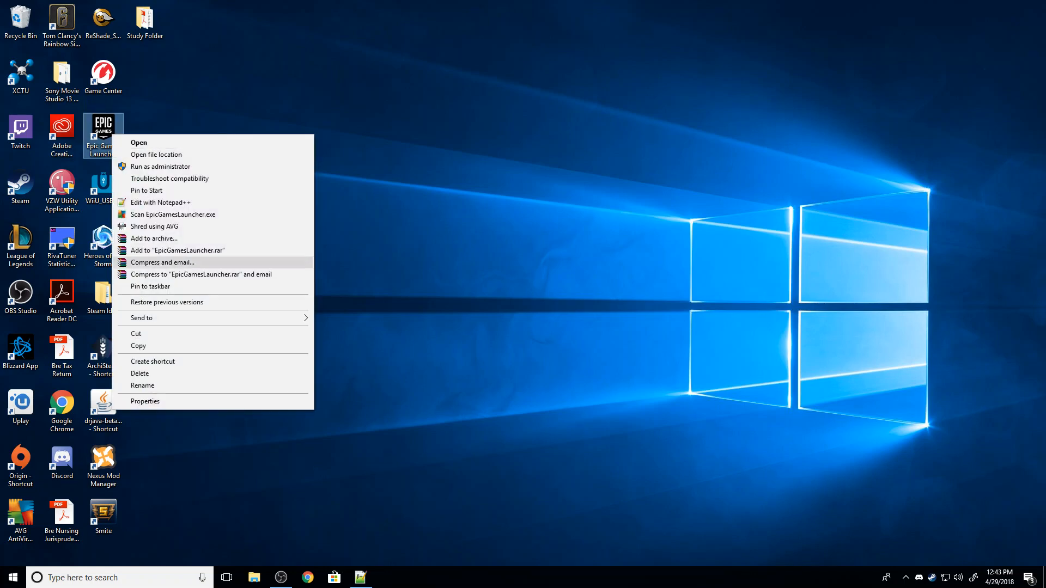
click(145, 401)
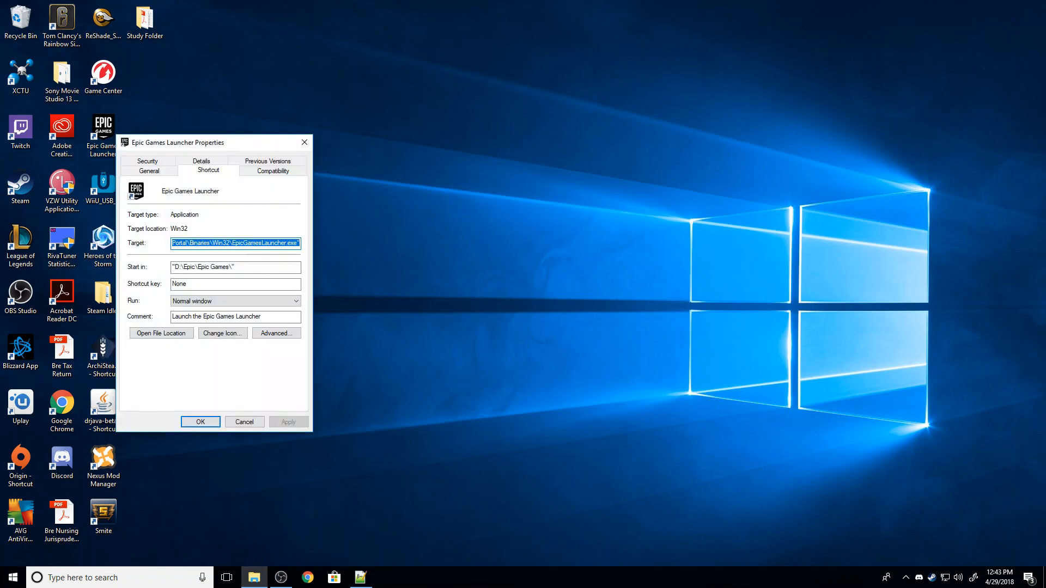
click(148, 169)
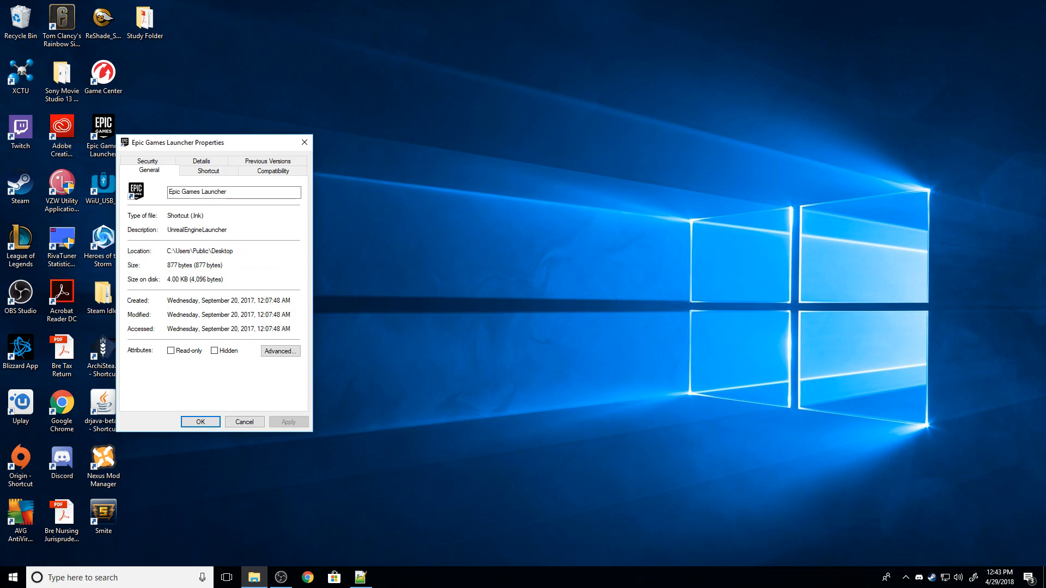
click(207, 170)
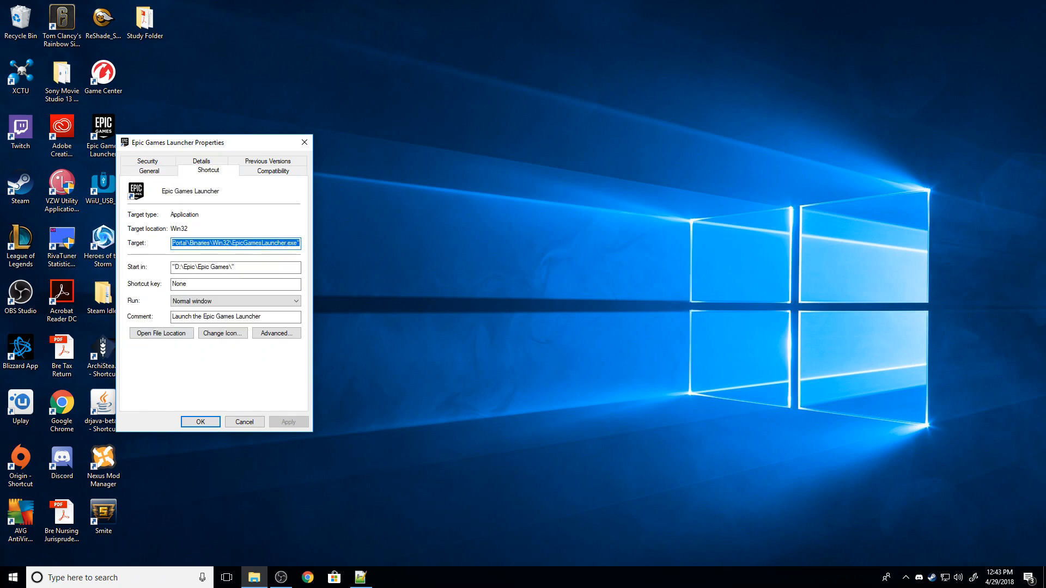
click(161, 332)
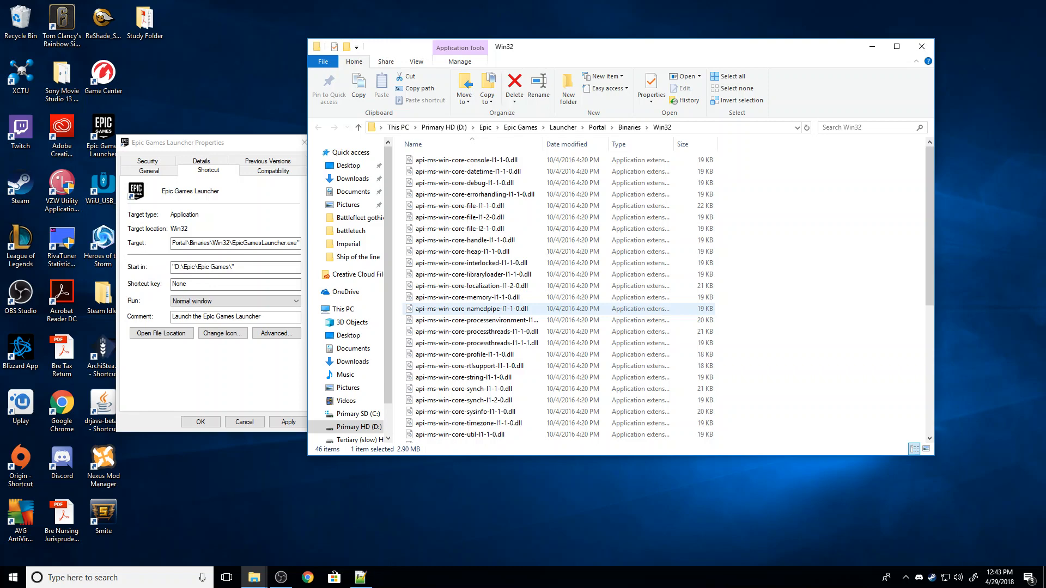
Navigate up to D:\Epic via the address bar breadcrumb
click(460, 228)
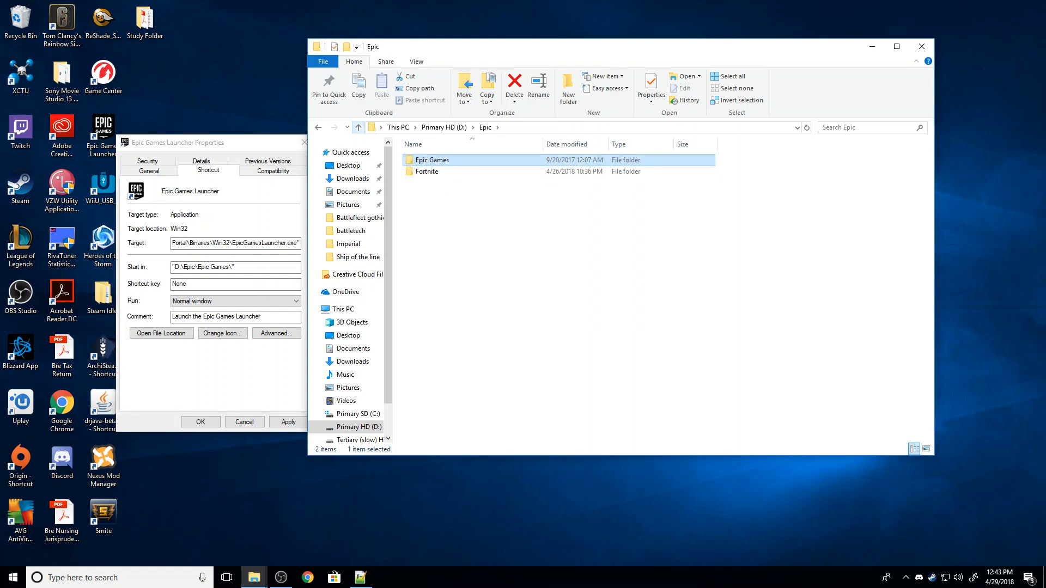
mouse_move(453, 160)
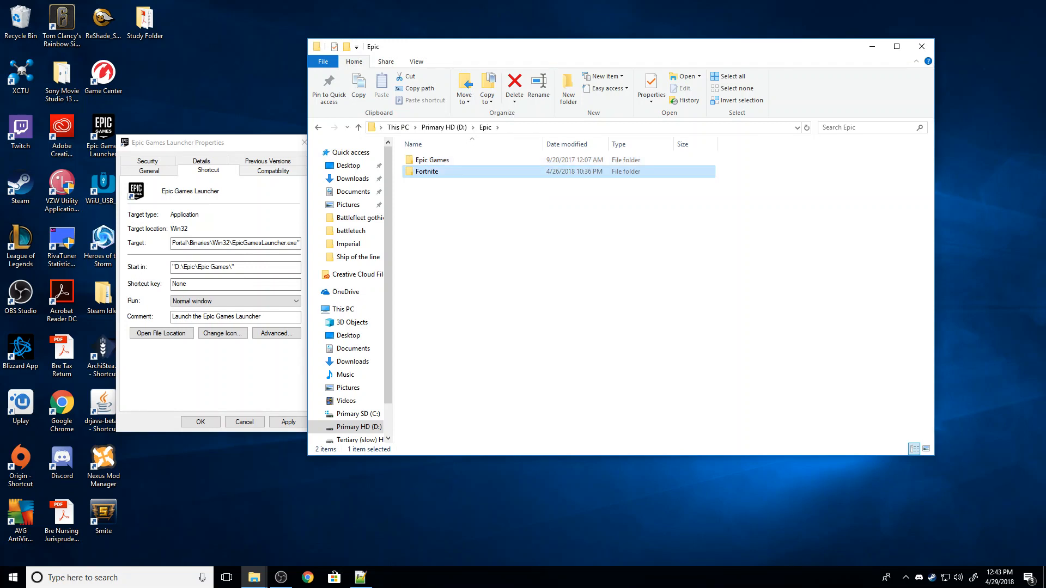
Open Fortnite > FortniteGame > Binaries > Win64 and select FortniteLauncher
double_click(426, 172)
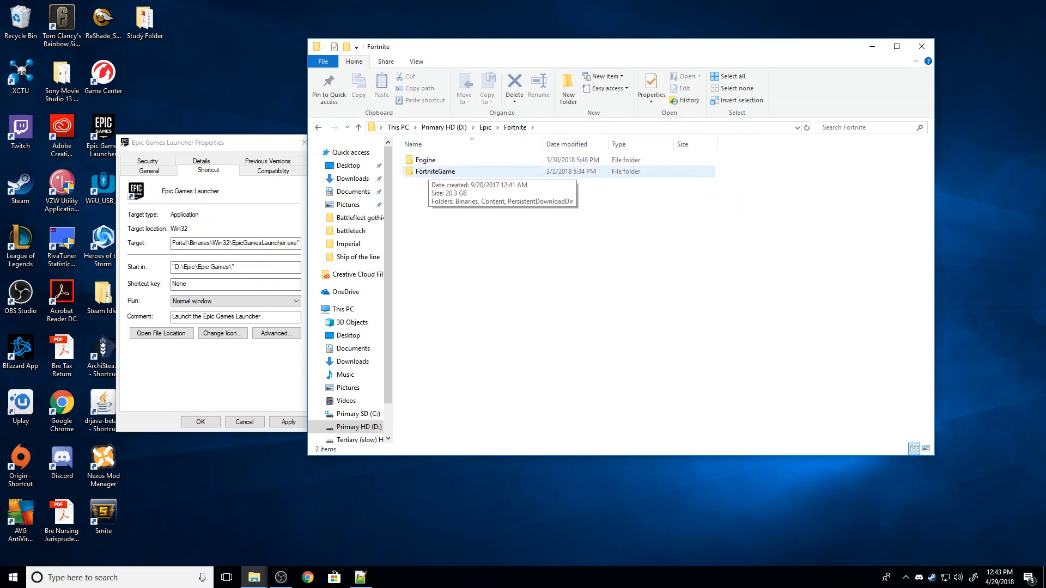
double_click(435, 172)
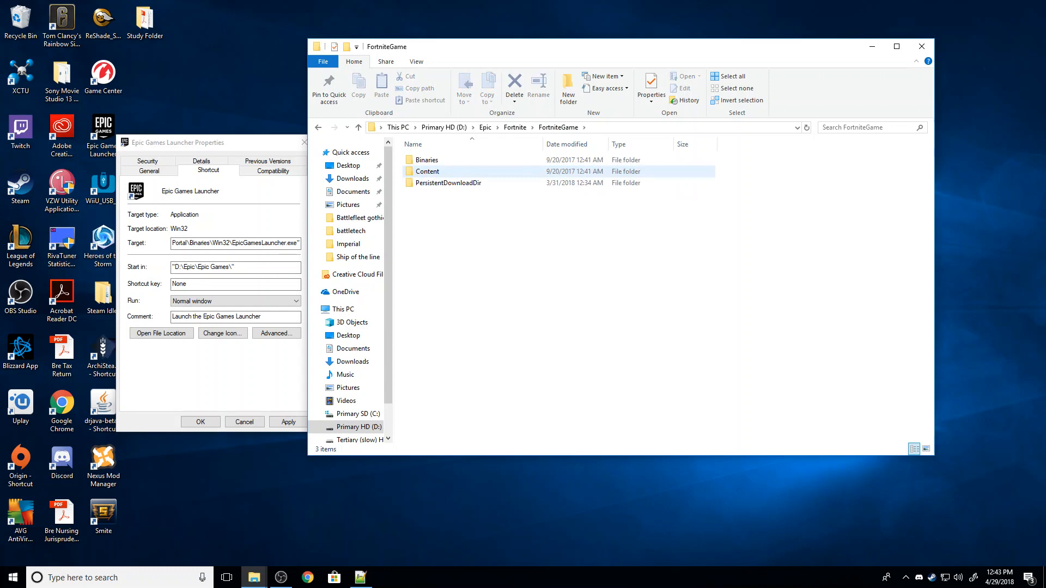
click(427, 160)
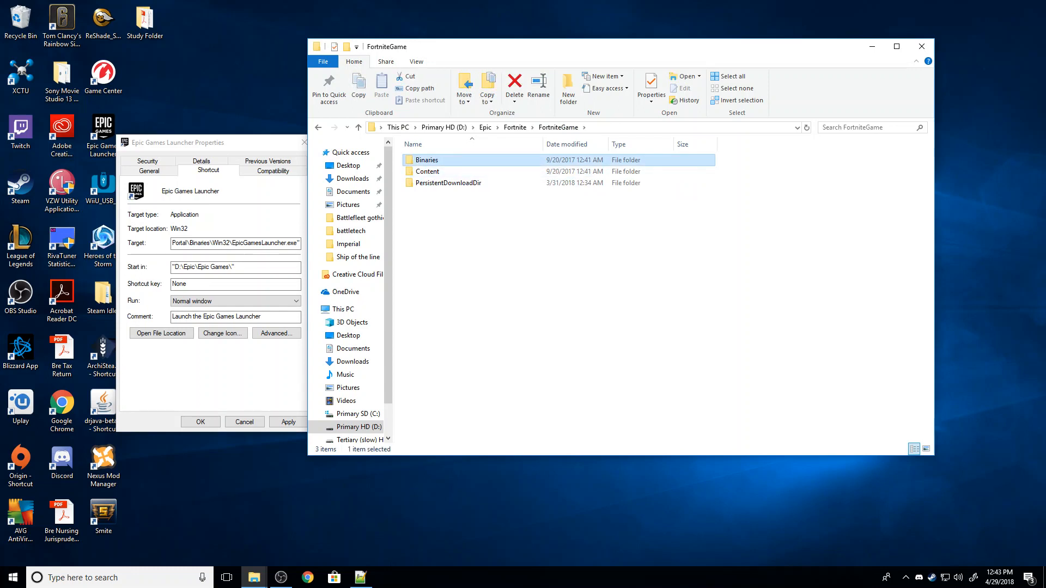
double_click(426, 160)
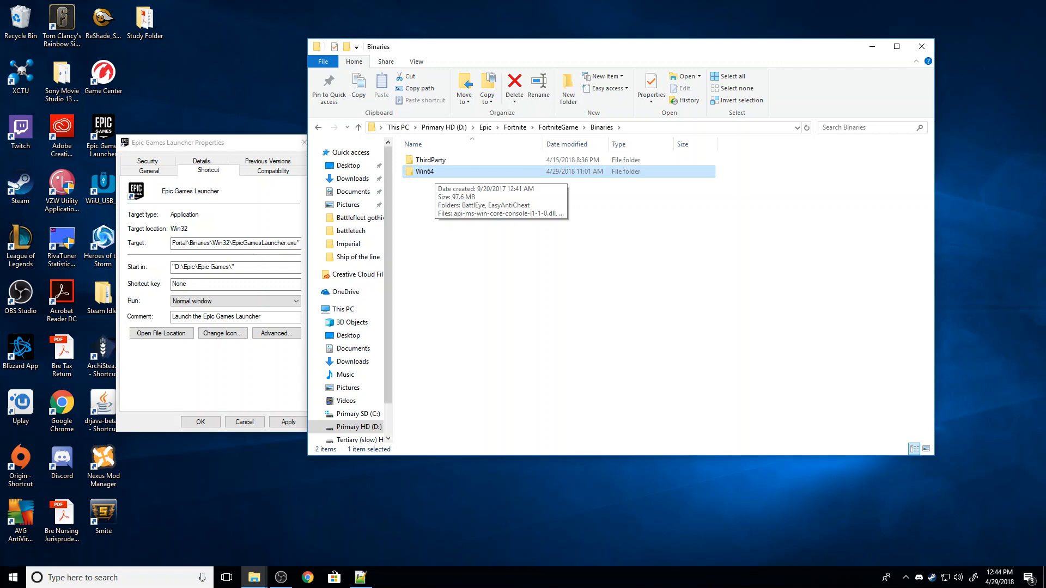
double_click(424, 172)
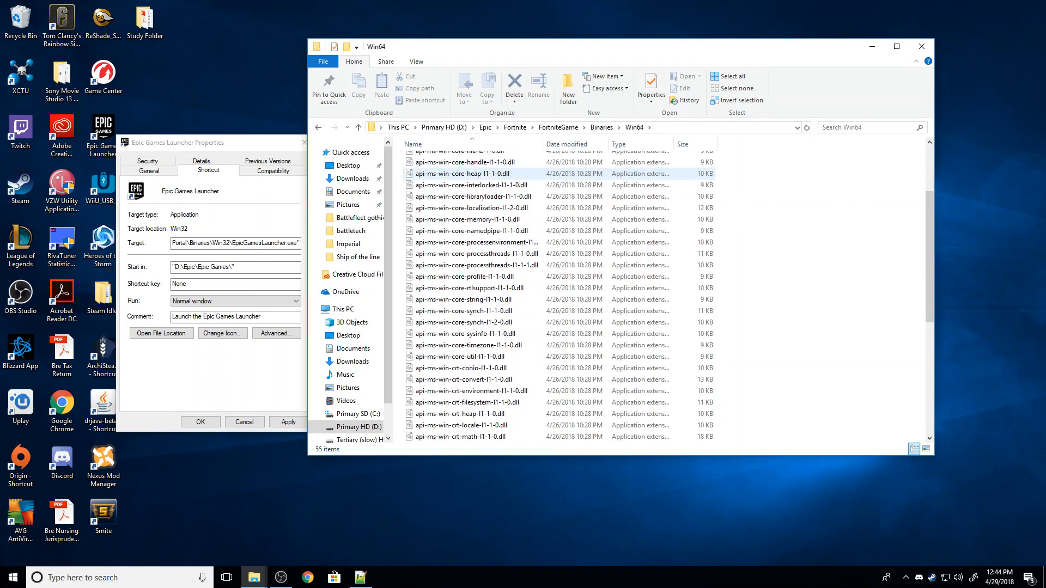
scroll(down, 3)
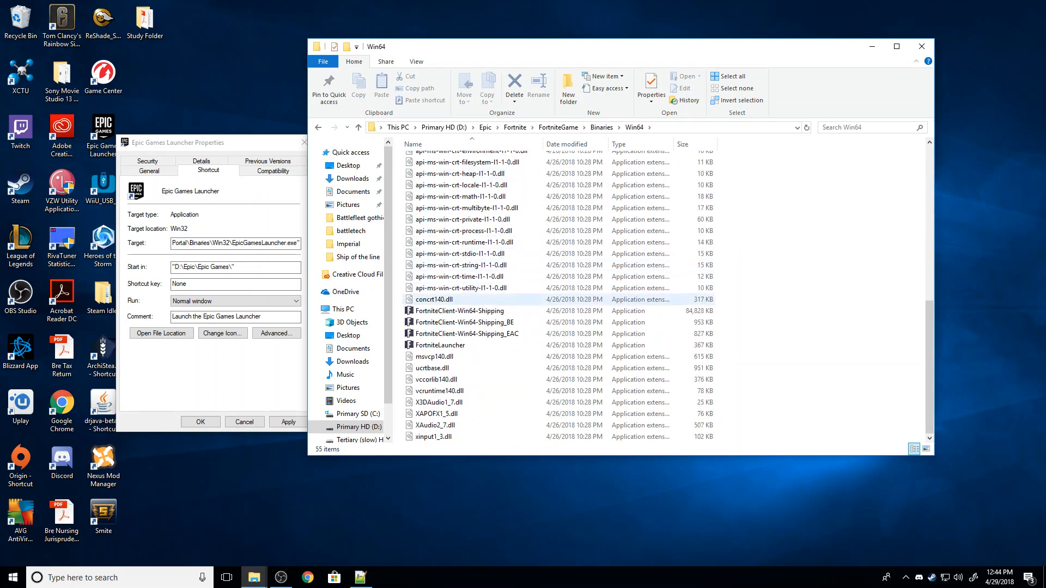
click(439, 344)
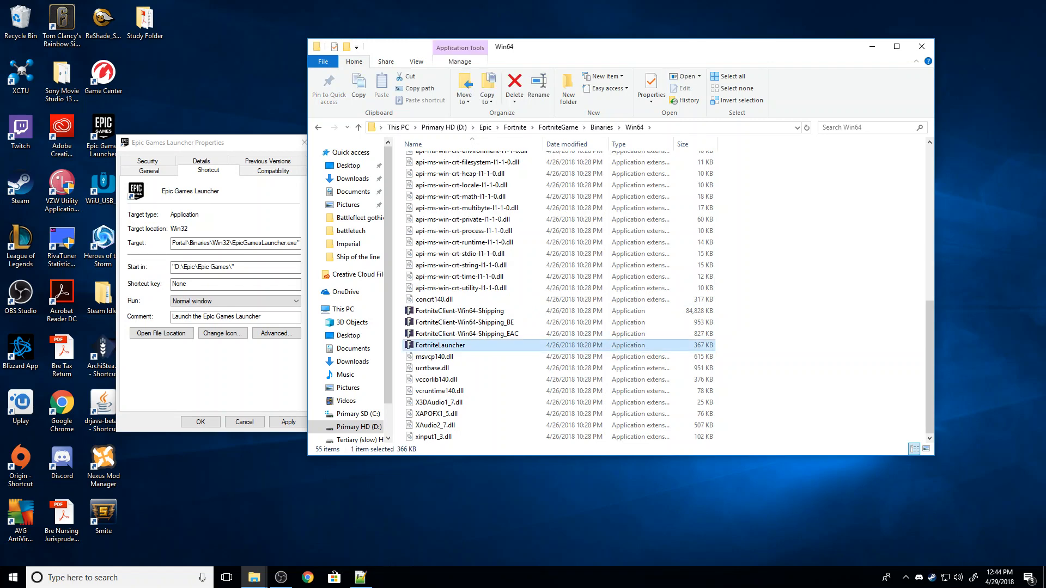
In FortniteLauncher's Compatibility tab, enable high DPI scaling override performed by Application
right_click(439, 345)
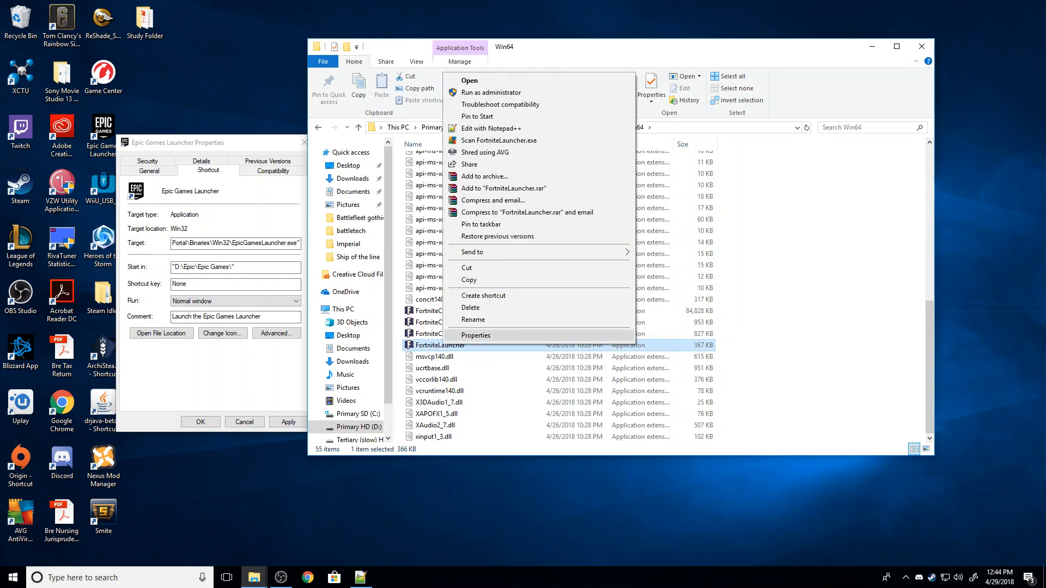
click(475, 335)
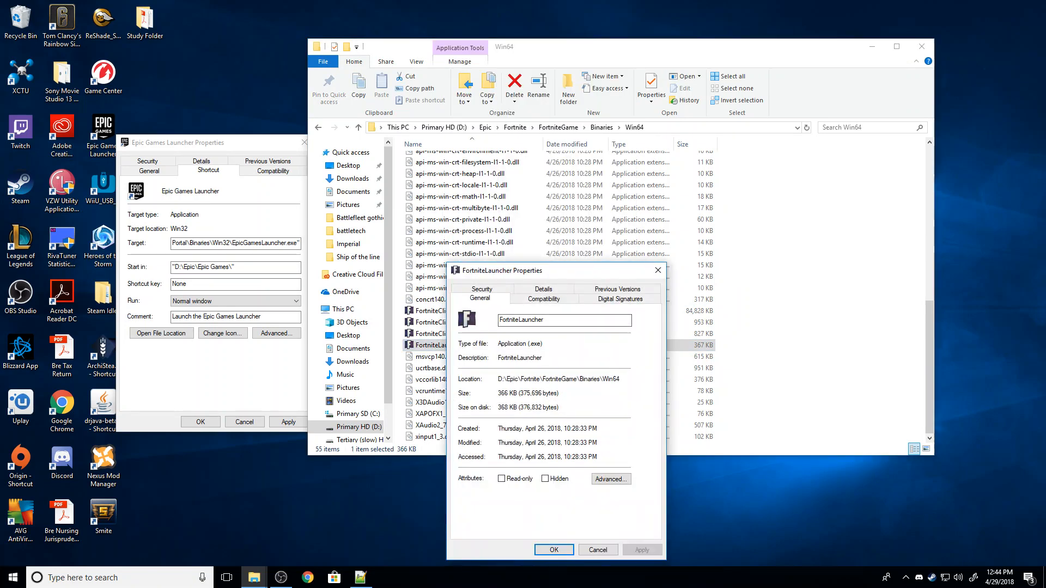
click(543, 299)
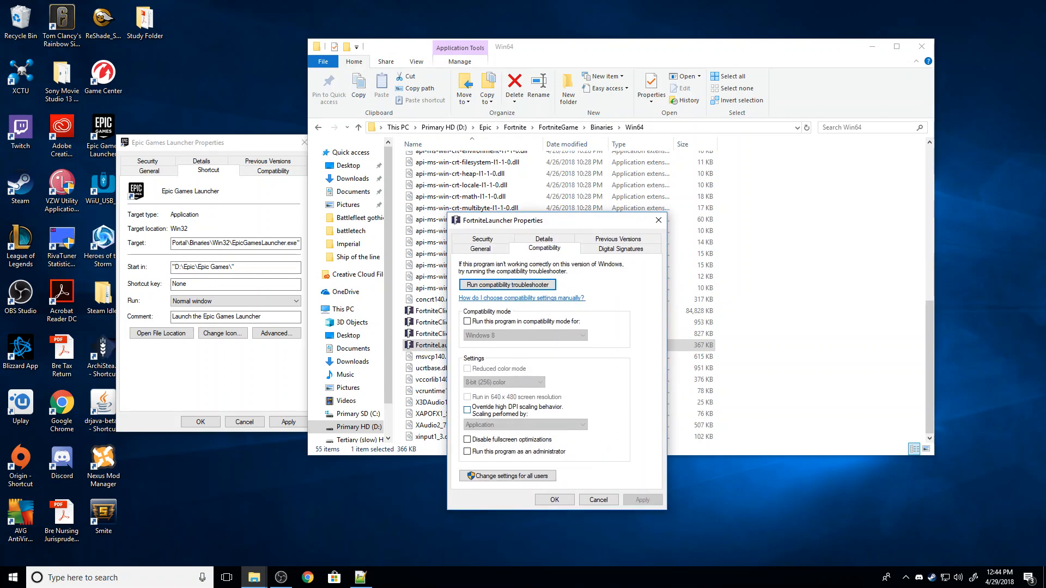
click(467, 407)
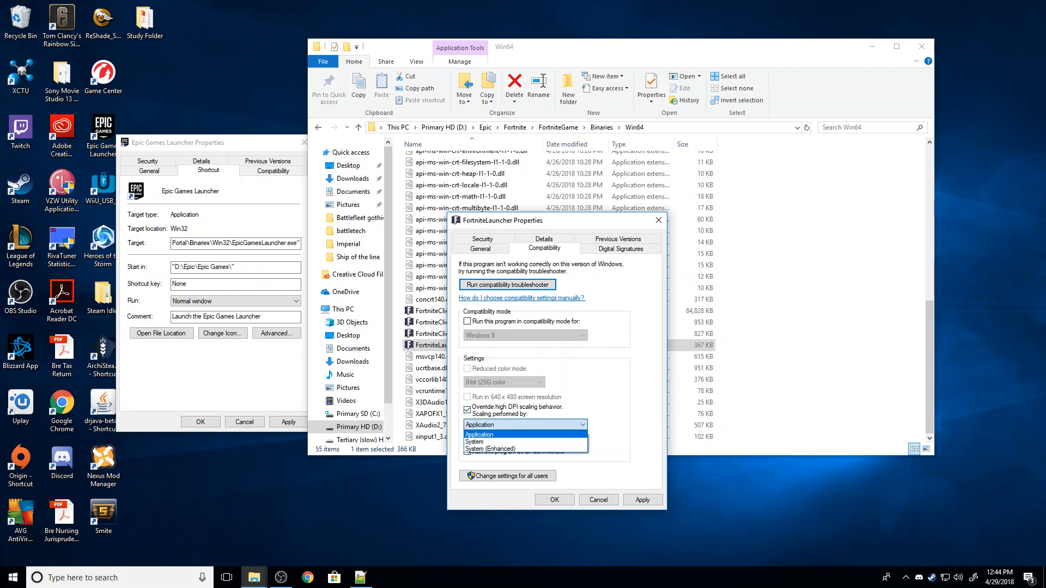
click(477, 435)
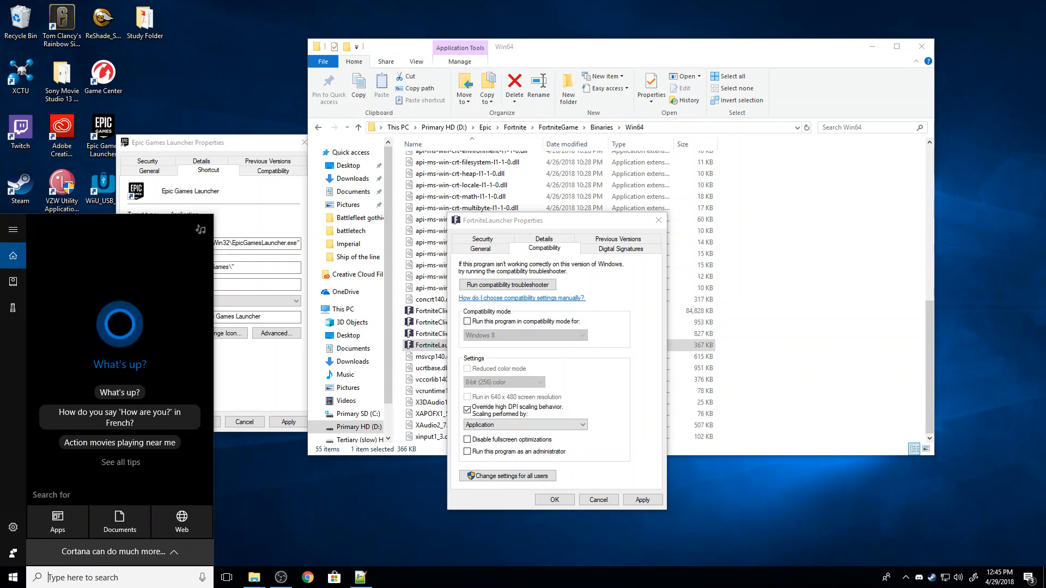
Search 'de' and launch Defragment and Optimize Drives
text(de)
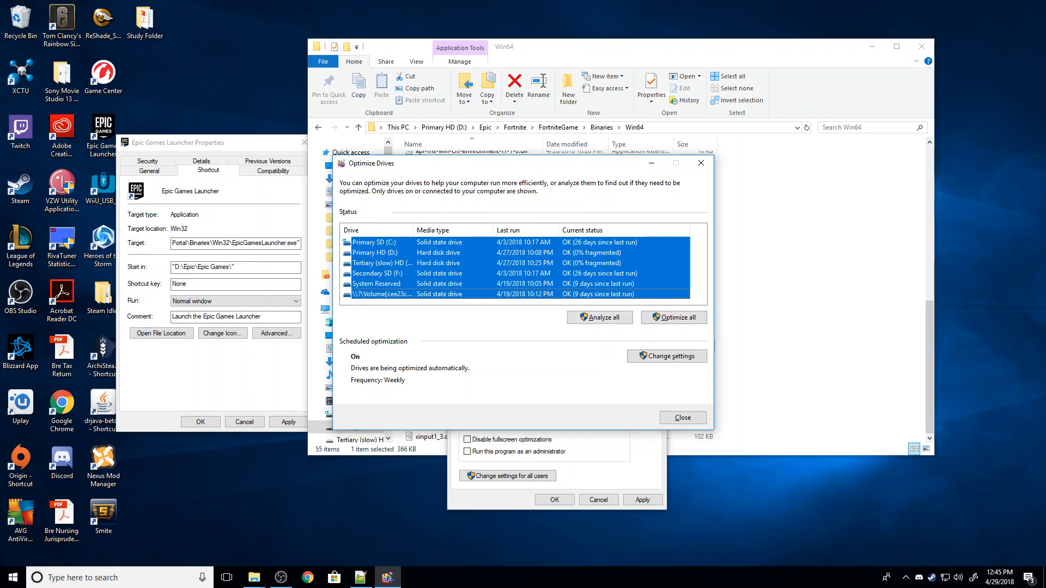
mouse_move(700, 163)
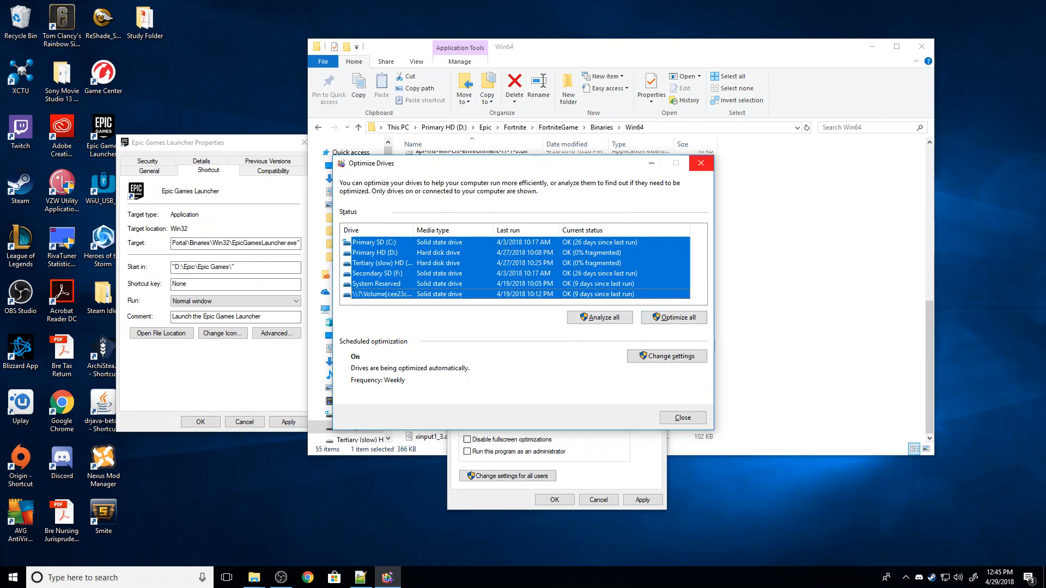
Close Optimize Drives after confirming all drives show OK
click(681, 417)
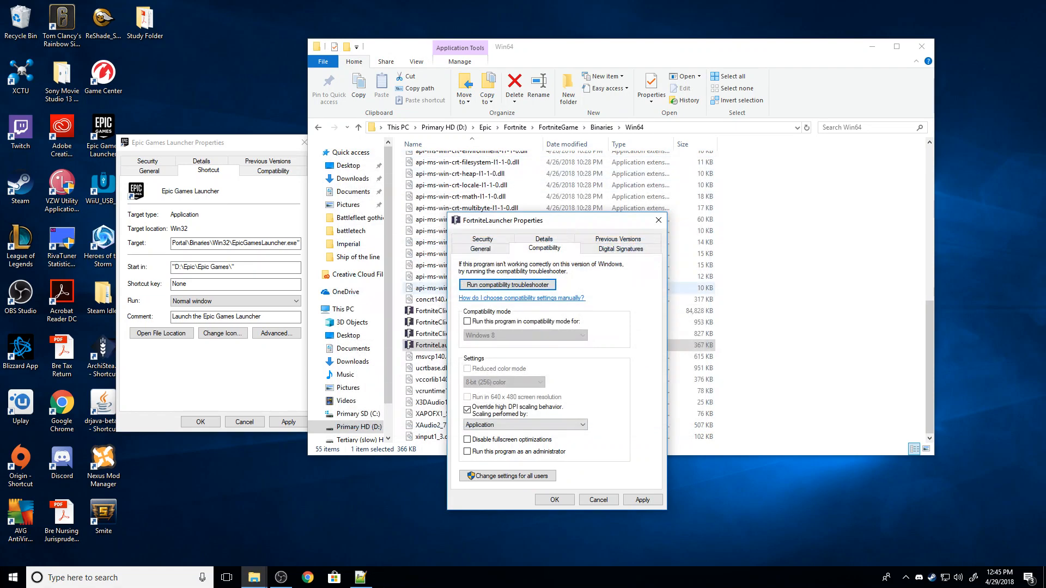